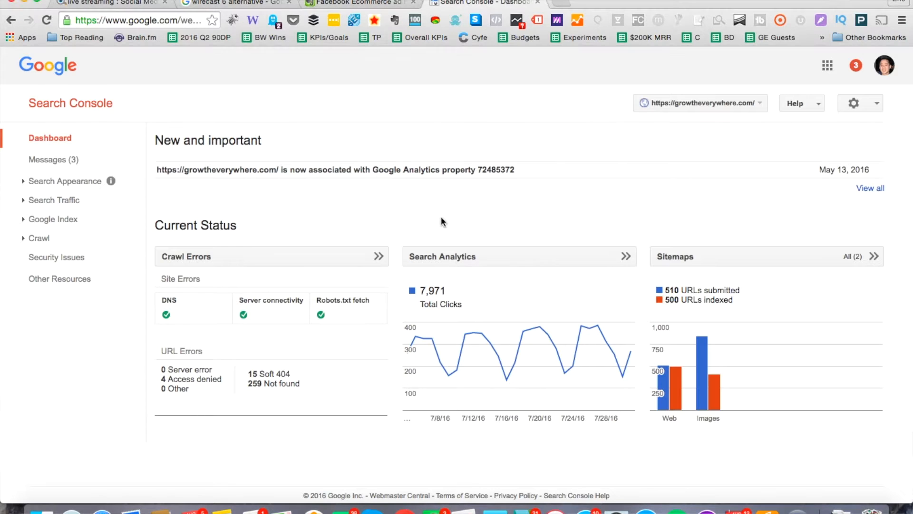
{"action": "mouse_move", "coordinate": [455, 265]}
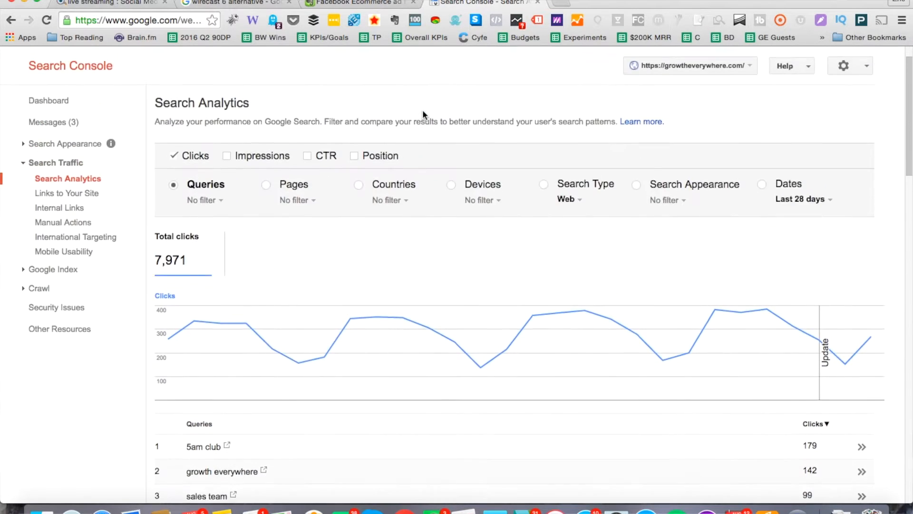
Scroll down the Search Analytics report to see the top queries list.
{"action": "scroll", "scroll_direction": "down", "scroll_amount": 3}
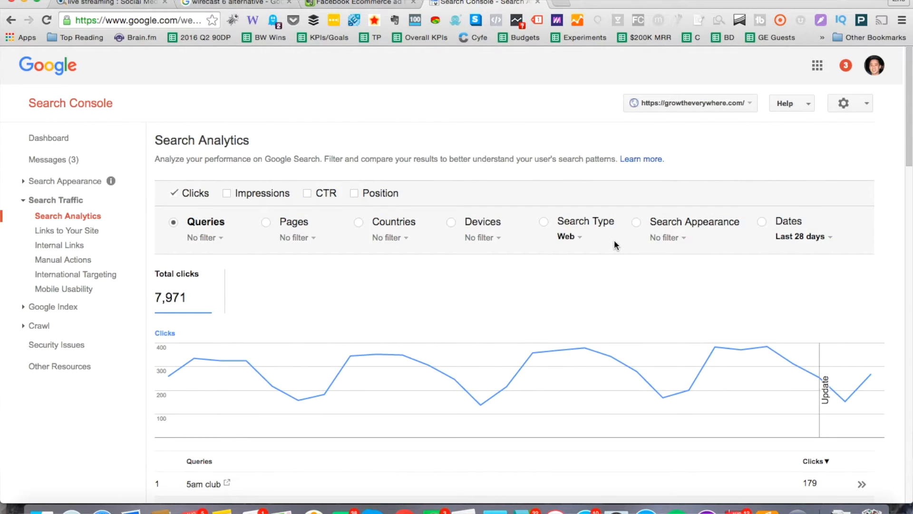
{"action": "mouse_move", "coordinate": [258, 174]}
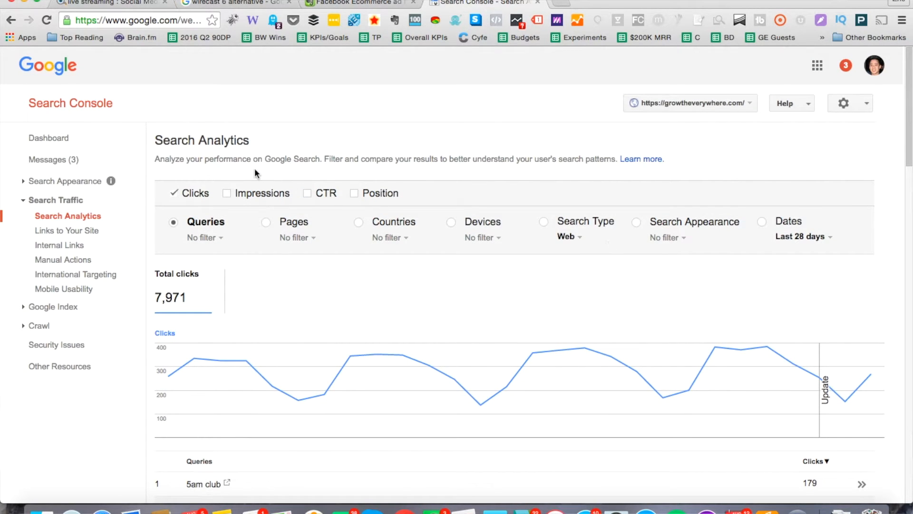
Add Impressions and CTR metrics to the report alongside Clicks.
{"action": "left_click", "coordinate": [227, 193]}
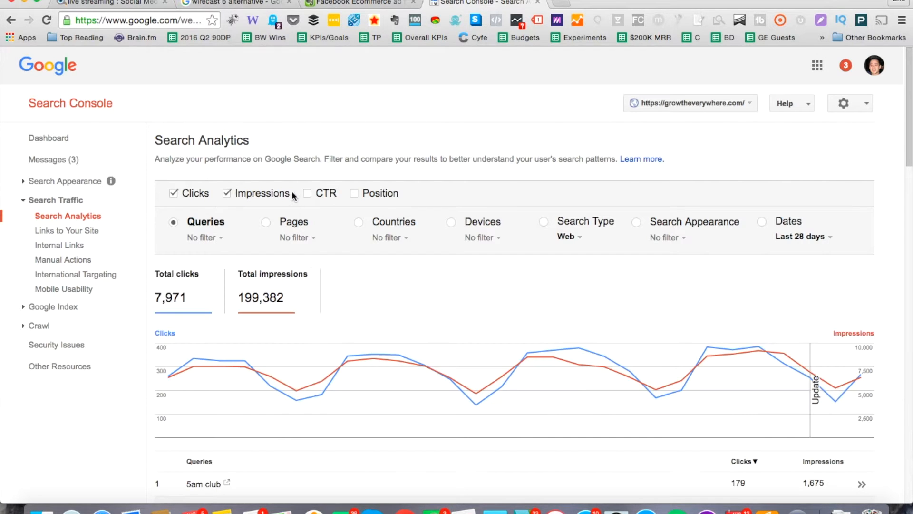
{"action": "left_click", "coordinate": [308, 193]}
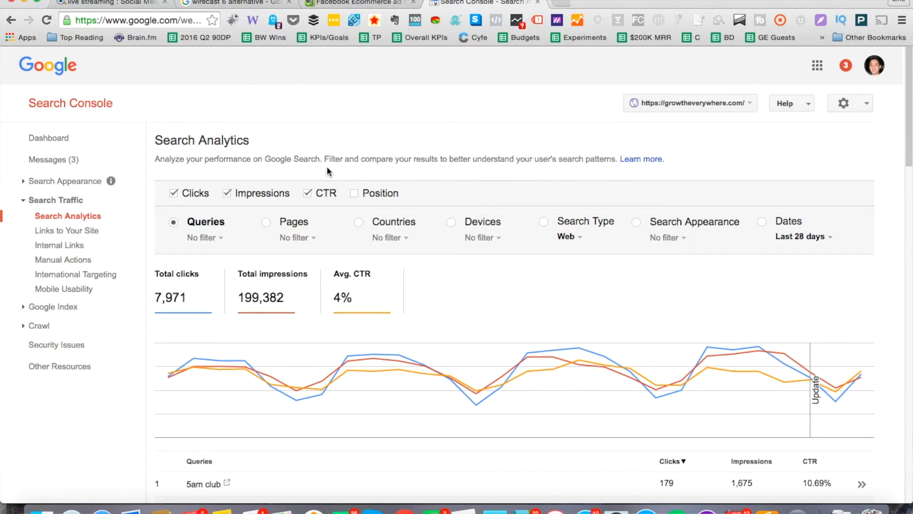
{"action": "mouse_move", "coordinate": [383, 177]}
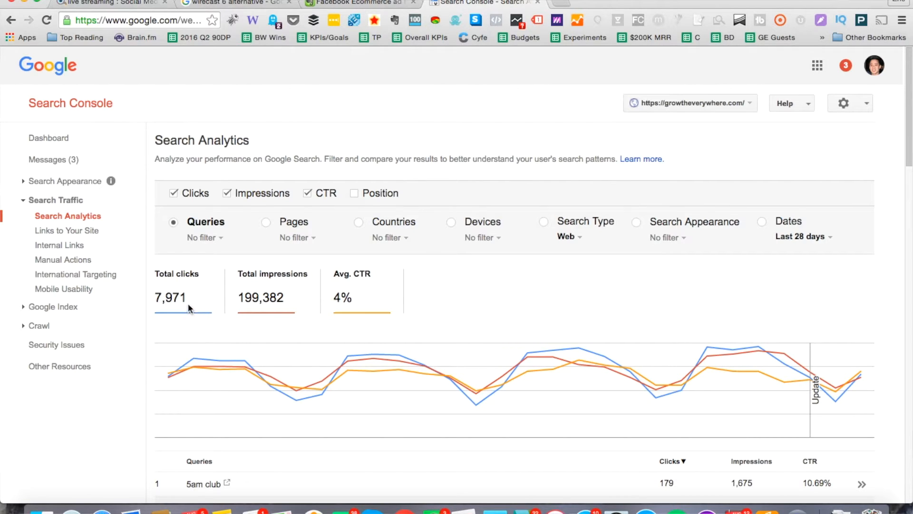
{"action": "mouse_move", "coordinate": [295, 304]}
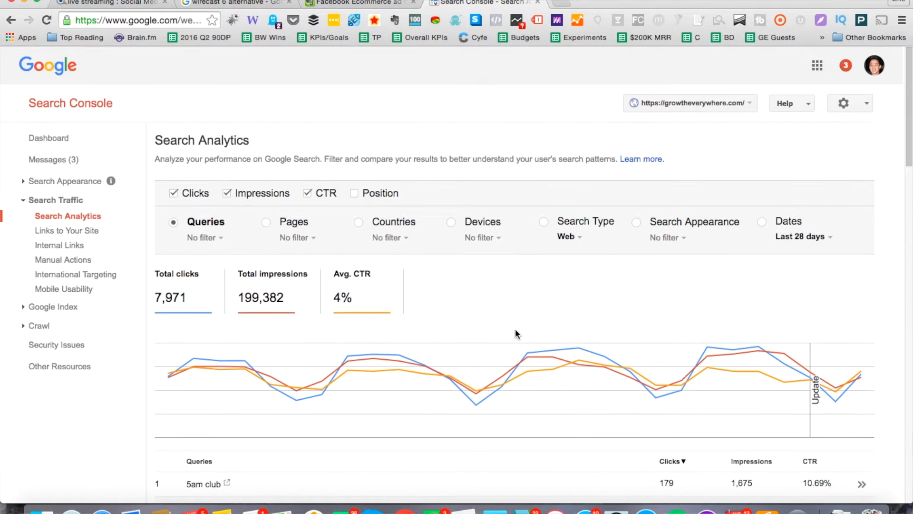
{"action": "mouse_move", "coordinate": [508, 325]}
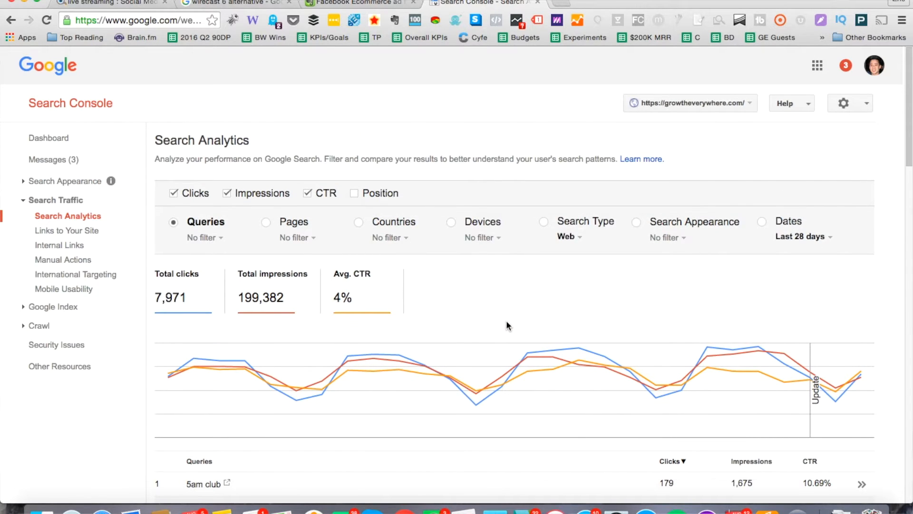
{"action": "mouse_move", "coordinate": [503, 324]}
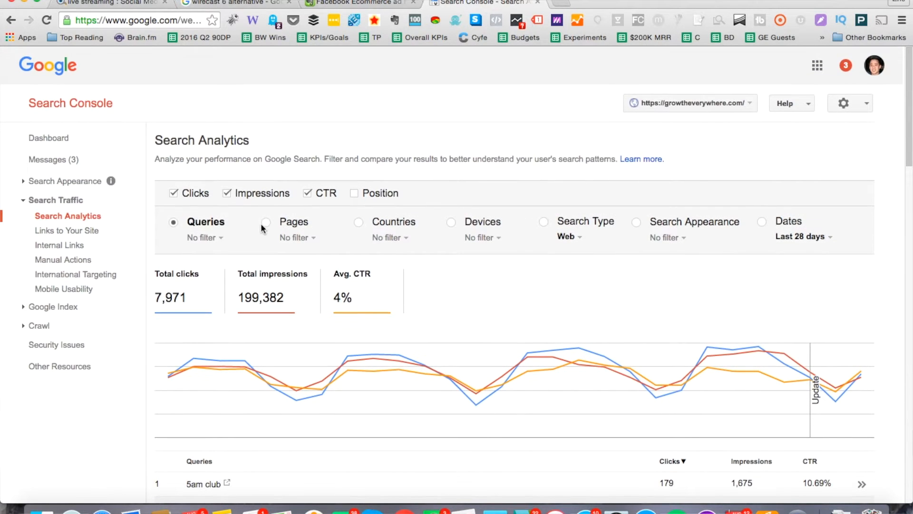
Group the results by Pages instead of Queries and review the top pages.
{"action": "left_click", "coordinate": [265, 222]}
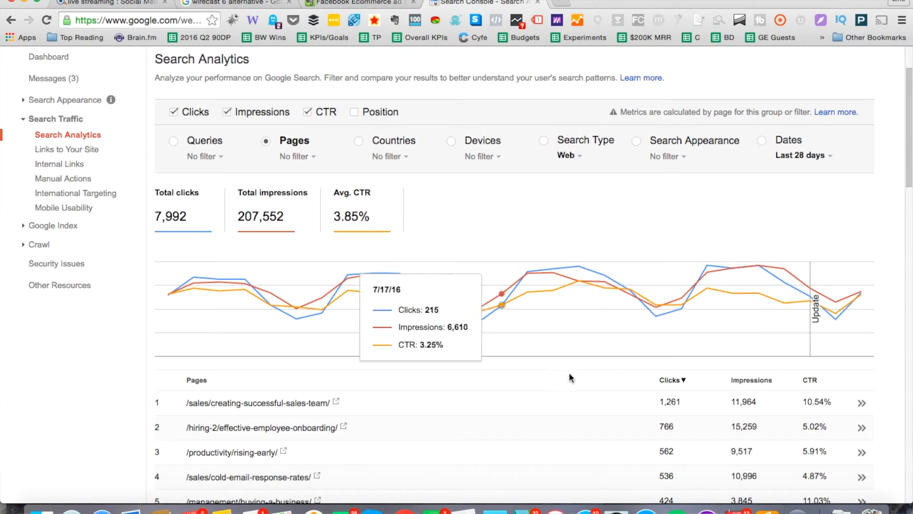
{"action": "mouse_move", "coordinate": [802, 411]}
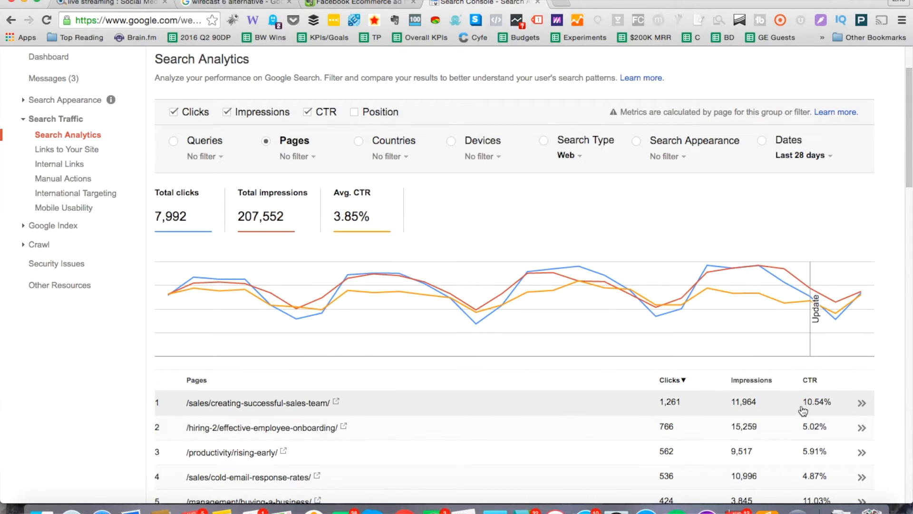
{"action": "scroll", "scroll_direction": "down", "scroll_amount": 3}
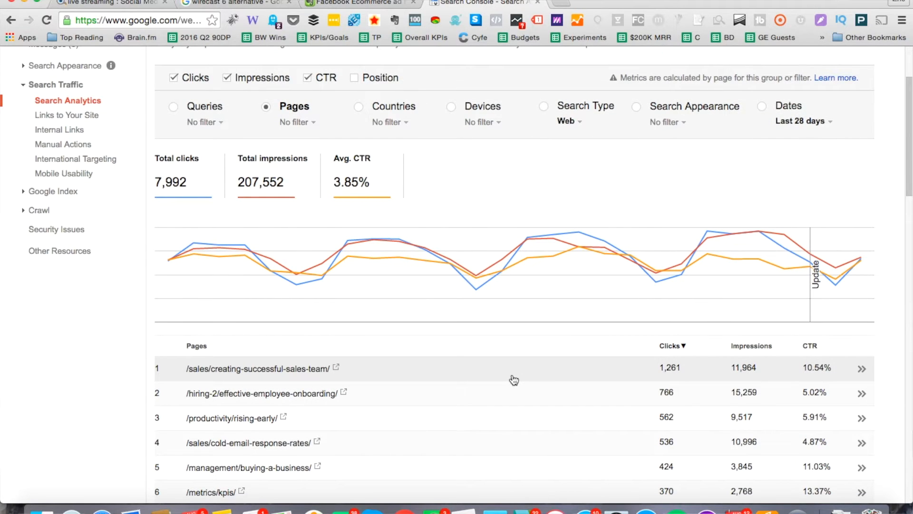
{"action": "mouse_move", "coordinate": [769, 373]}
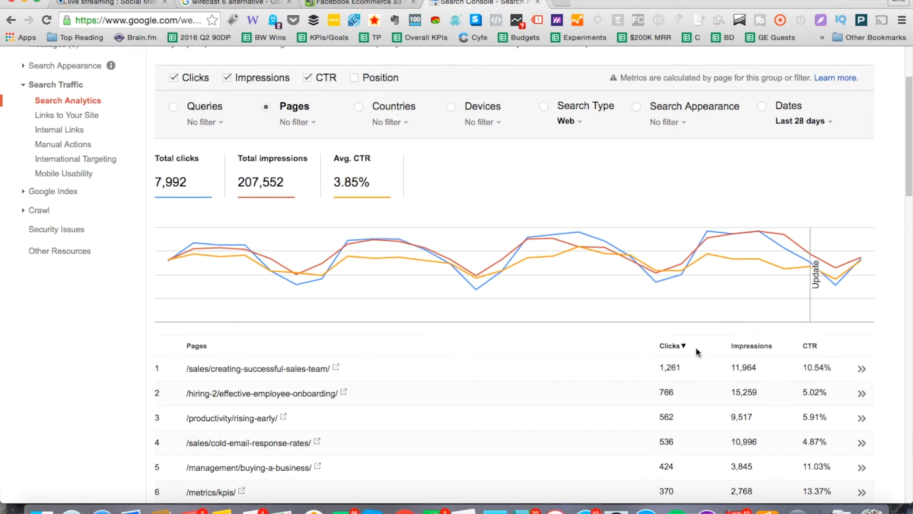
{"action": "mouse_move", "coordinate": [736, 349]}
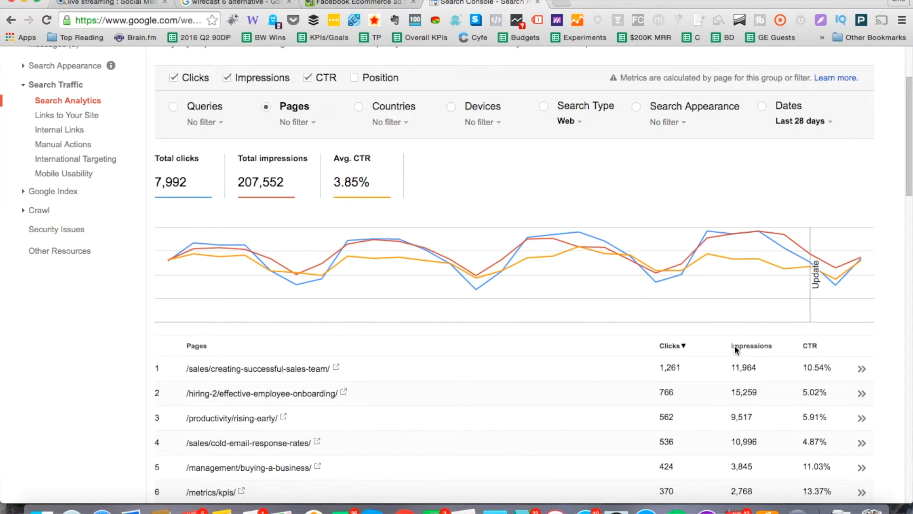
Rank the pages table by Impressions, highest first, and review the list.
{"action": "left_click", "coordinate": [750, 346]}
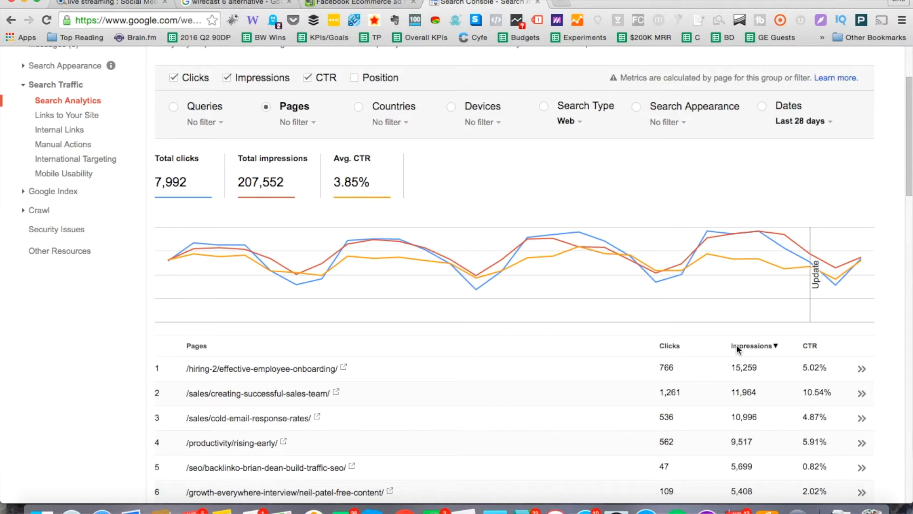
{"action": "scroll", "scroll_direction": "down", "scroll_amount": 3}
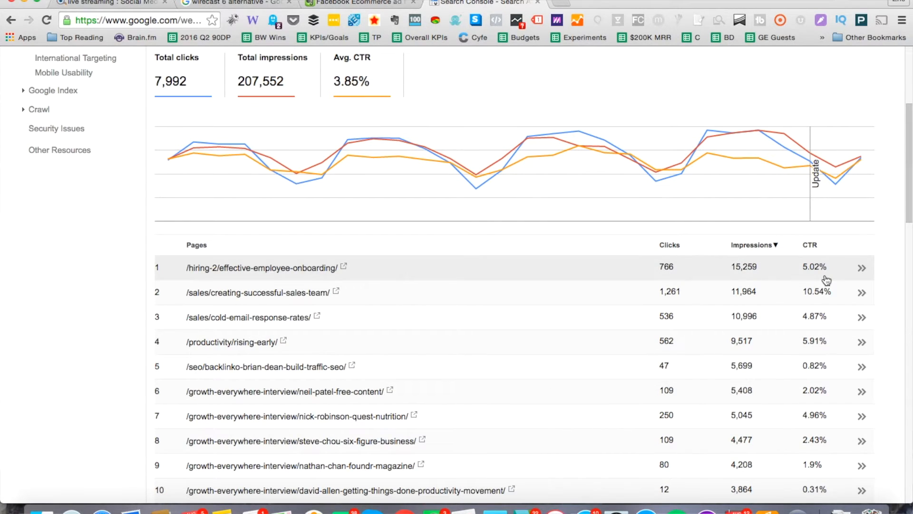
{"action": "mouse_move", "coordinate": [824, 325]}
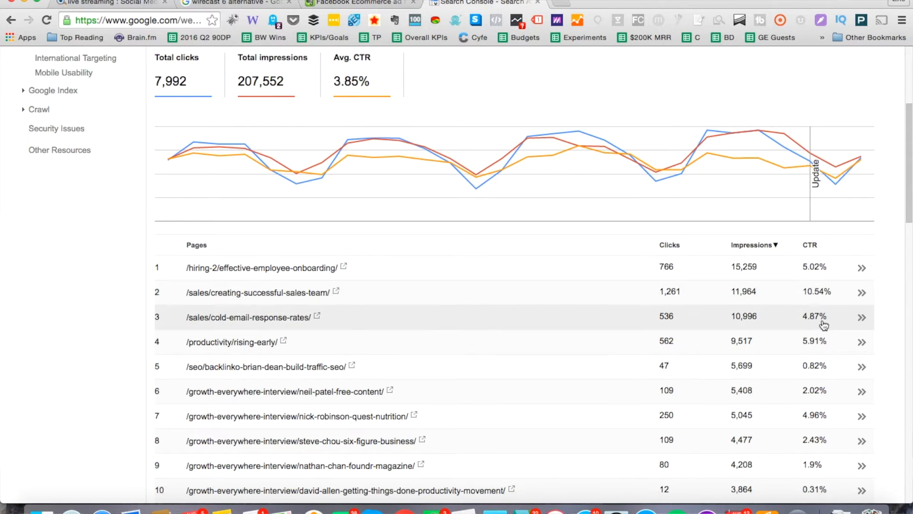
{"action": "mouse_move", "coordinate": [812, 376]}
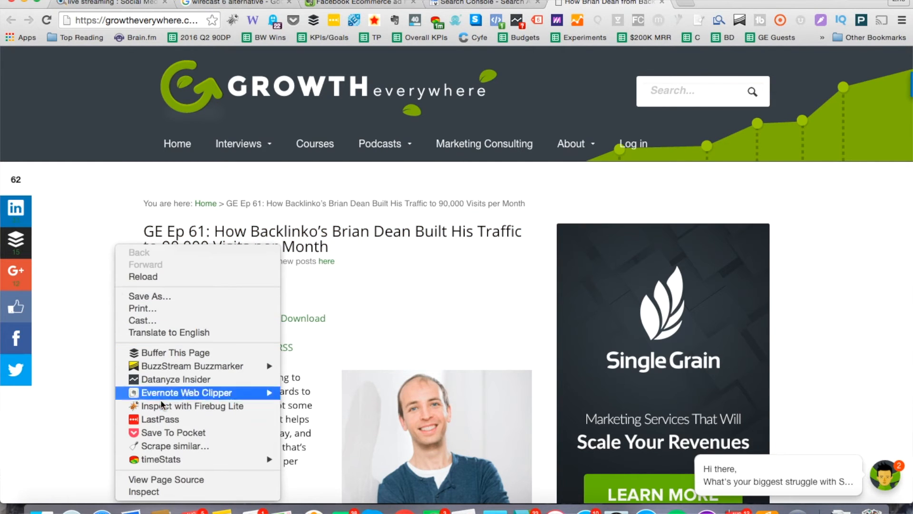
View the Brian Dean post's source and highlight its meta description content.
{"action": "left_click", "coordinate": [166, 479]}
{"action": "type", "text": "meta de"}
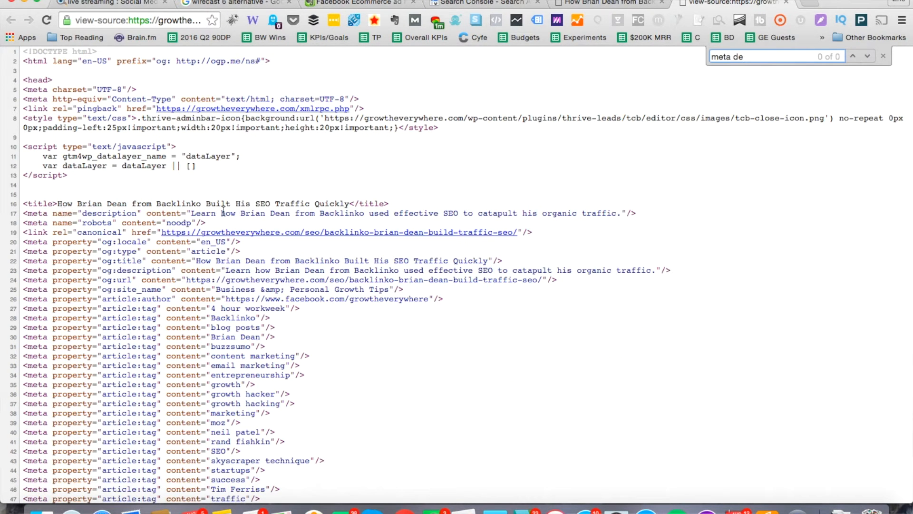
{"action": "left_click_drag", "start_coordinate": [220, 212], "coordinate": [474, 212]}
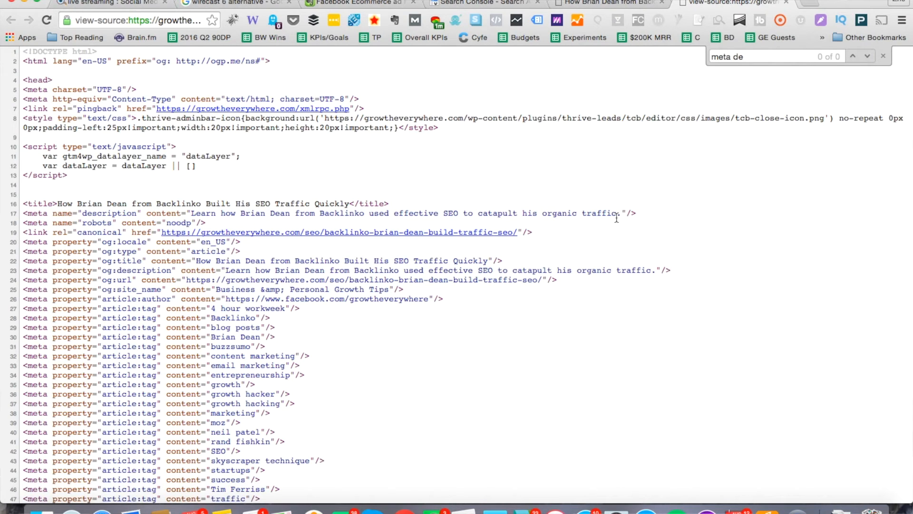
Return to the impression-ranked Pages table and scan down through entry #31 for low-CTR posts.
{"action": "left_click", "coordinate": [484, 2]}
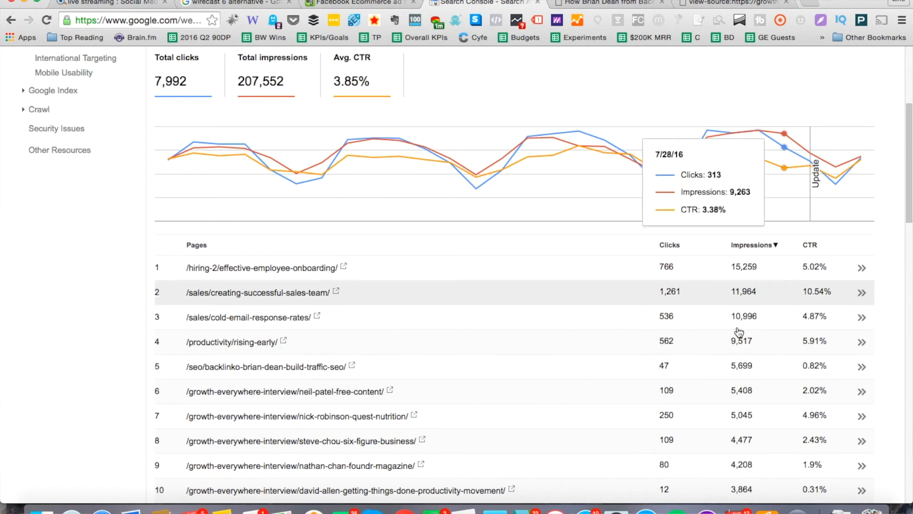
{"action": "mouse_move", "coordinate": [816, 374]}
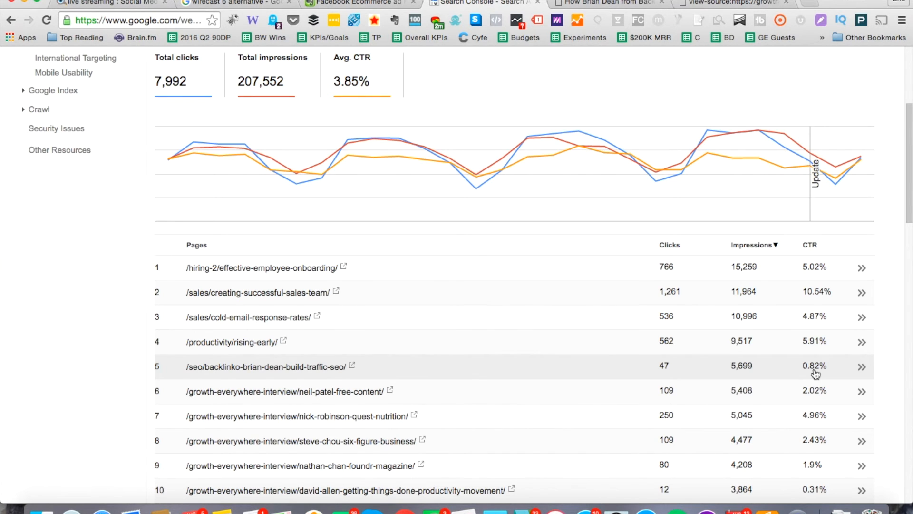
{"action": "scroll", "scroll_direction": "down", "scroll_amount": 3}
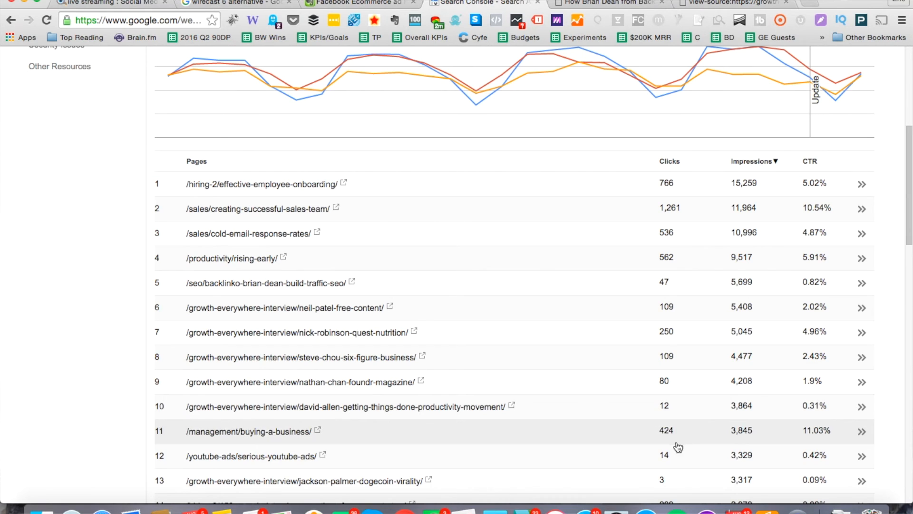
{"action": "mouse_move", "coordinate": [659, 460]}
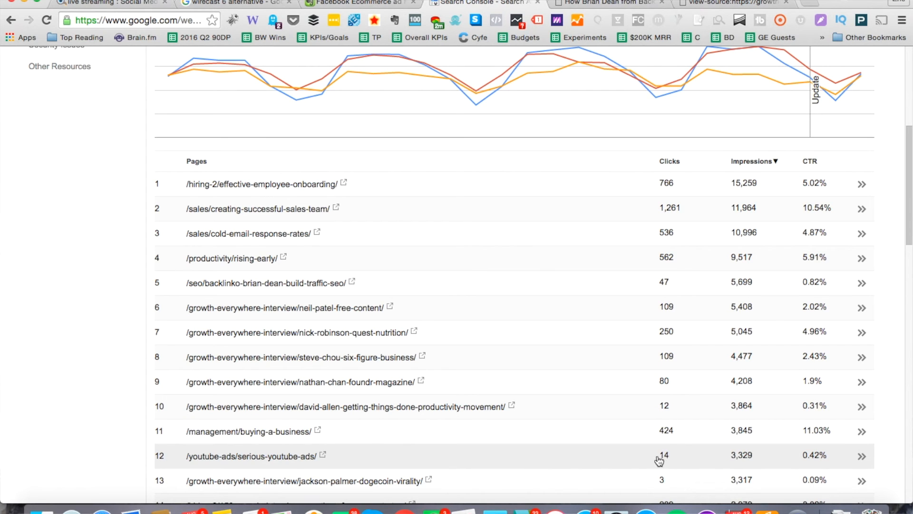
{"action": "scroll", "scroll_direction": "down", "scroll_amount": 3}
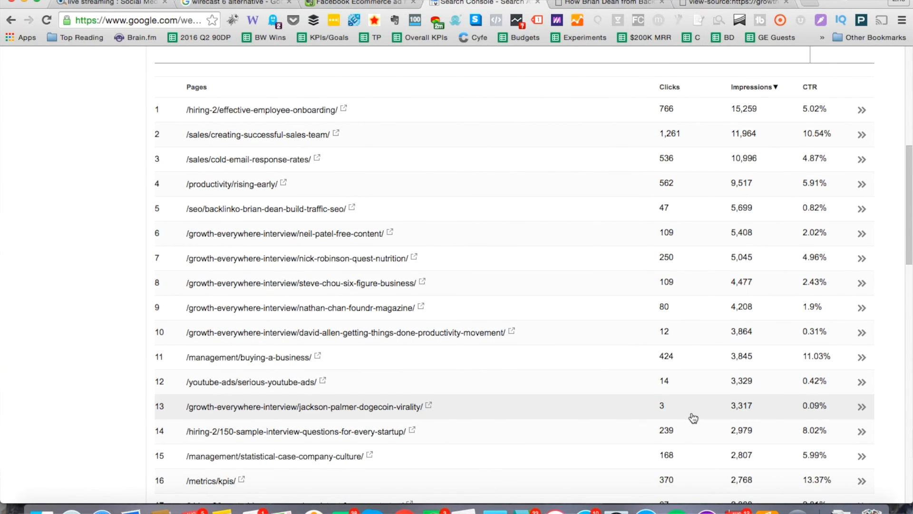
{"action": "mouse_move", "coordinate": [805, 421]}
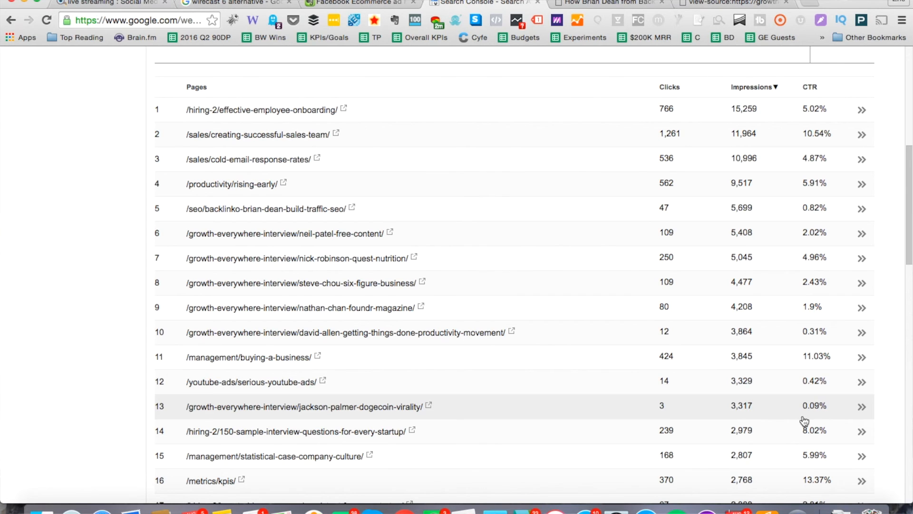
{"action": "scroll", "scroll_direction": "down", "scroll_amount": 3}
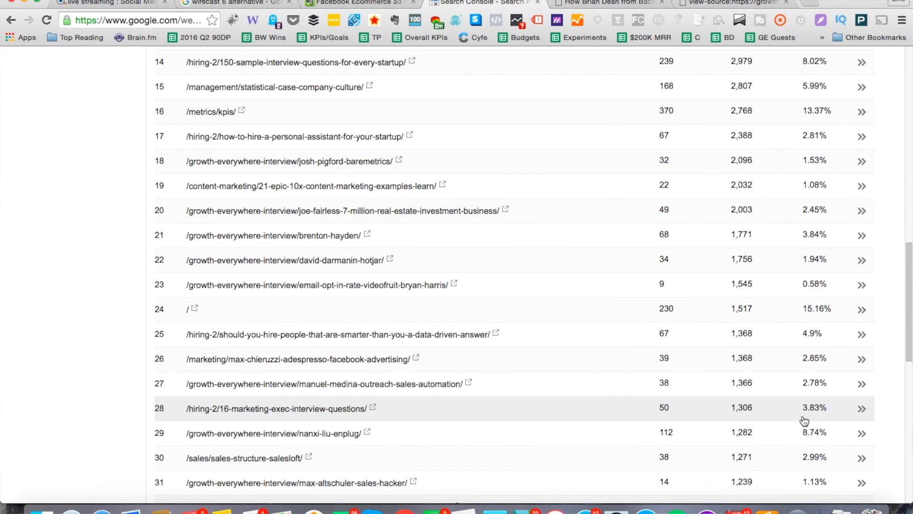